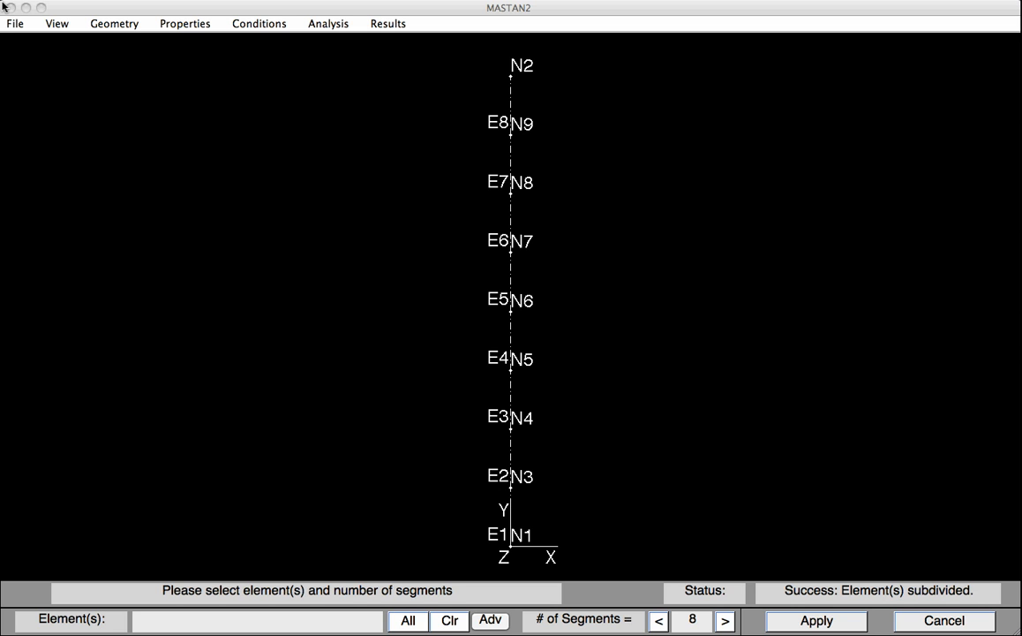
{"action": "mouse_move", "coordinate": [203, 16]}
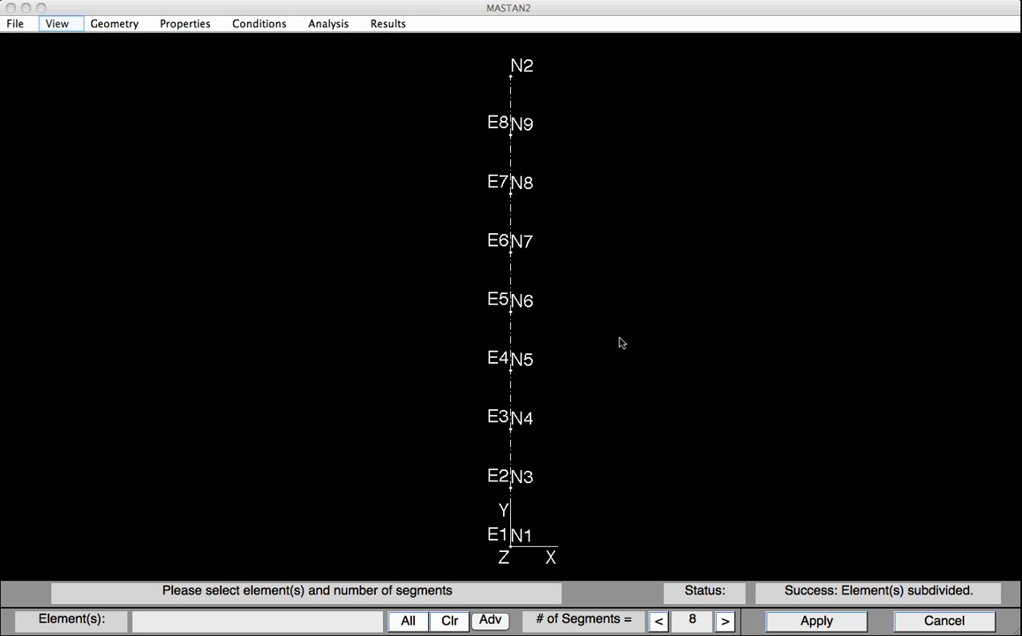
{"action": "mouse_move", "coordinate": [396, 327]}
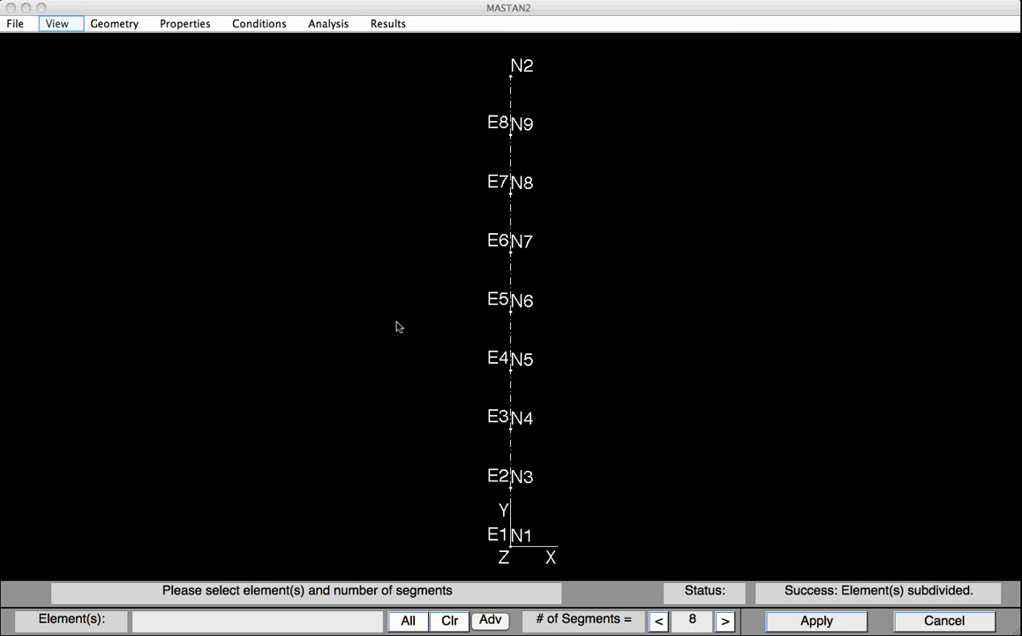
- Turn on the element web (local-y) direction markers for the eight column elements
{"action": "left_click", "coordinate": [56, 23]}
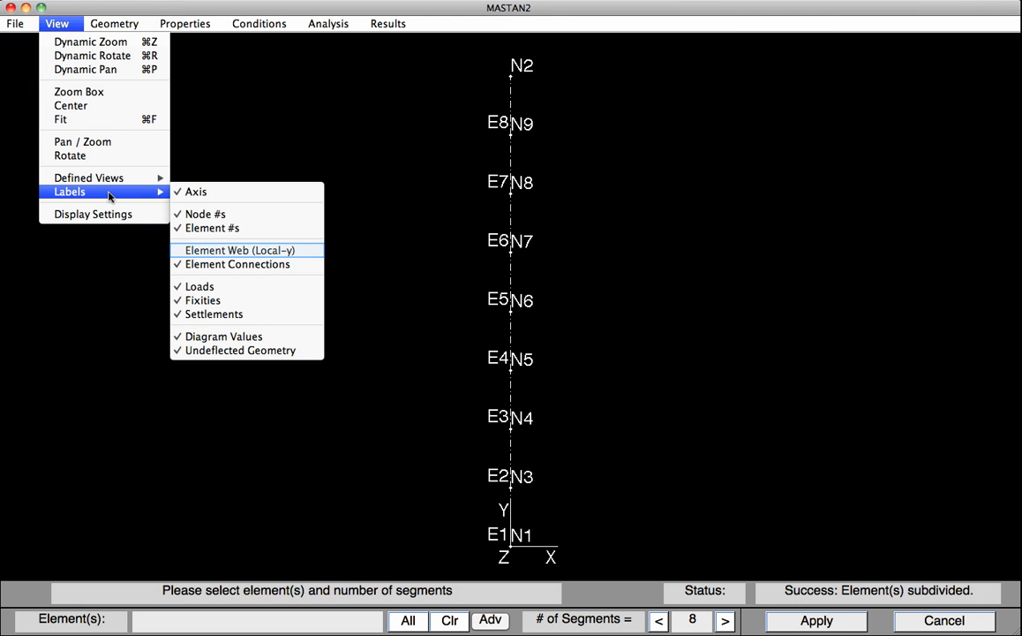
{"action": "mouse_move", "coordinate": [196, 239]}
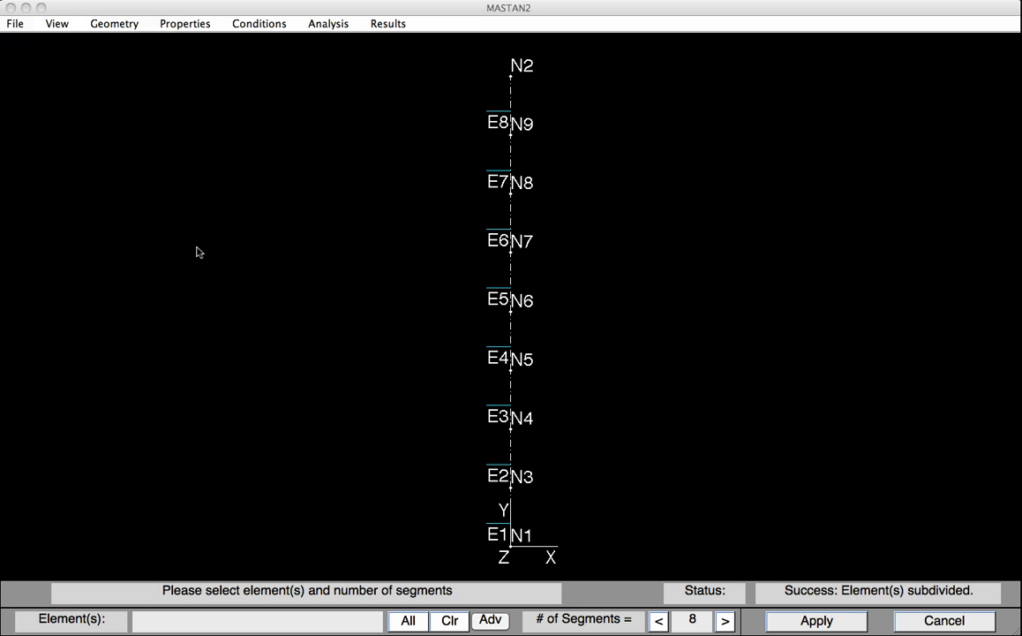
{"action": "mouse_move", "coordinate": [445, 261]}
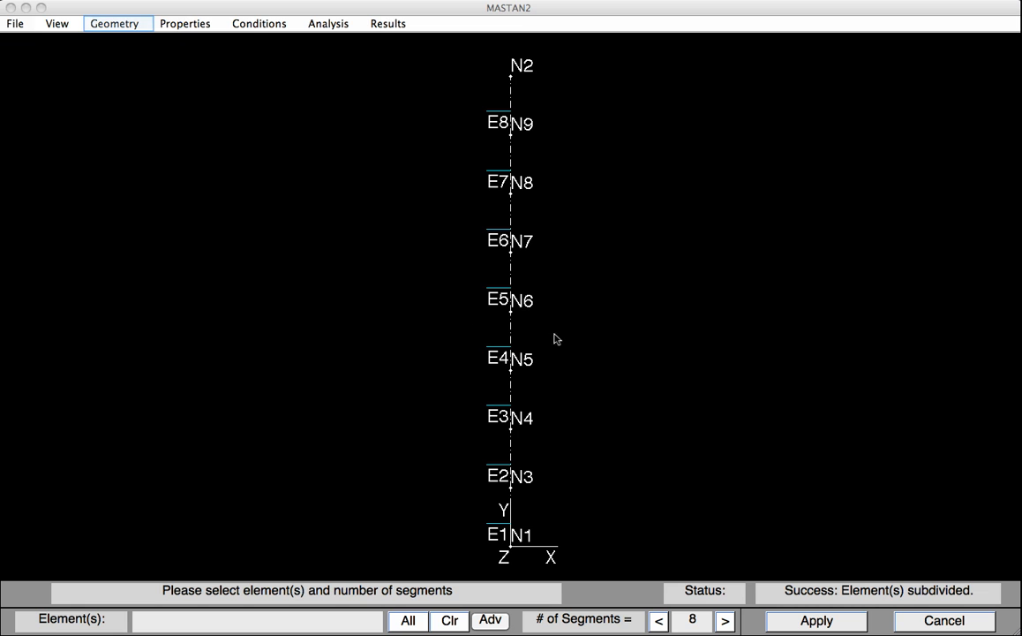
- Re-orient all eight column elements with Beta = 90 degrees for minor-axis bending
{"action": "left_click", "coordinate": [113, 23]}
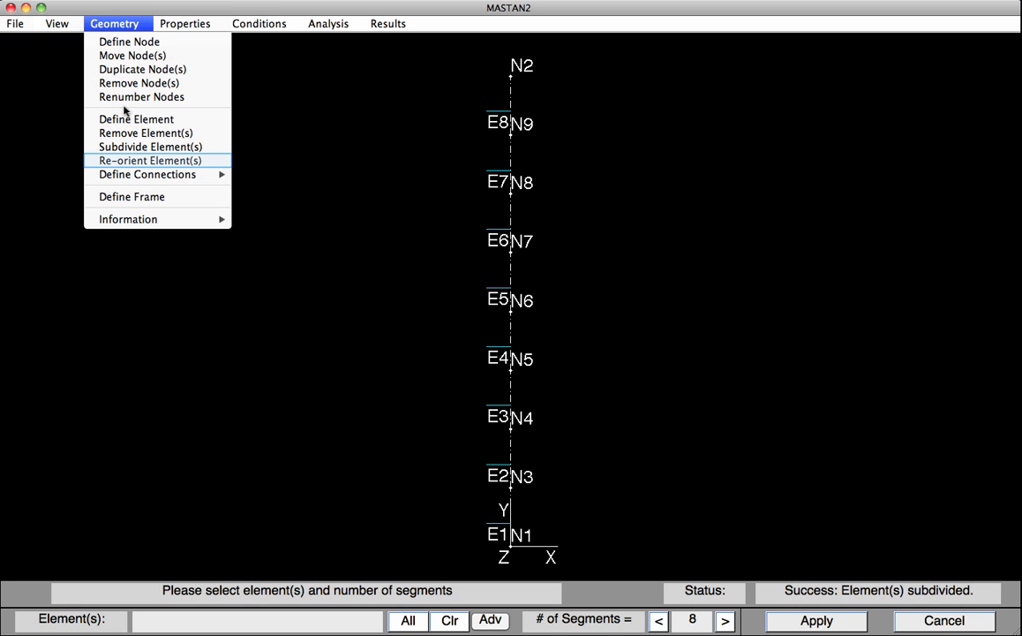
{"action": "left_click", "coordinate": [149, 159]}
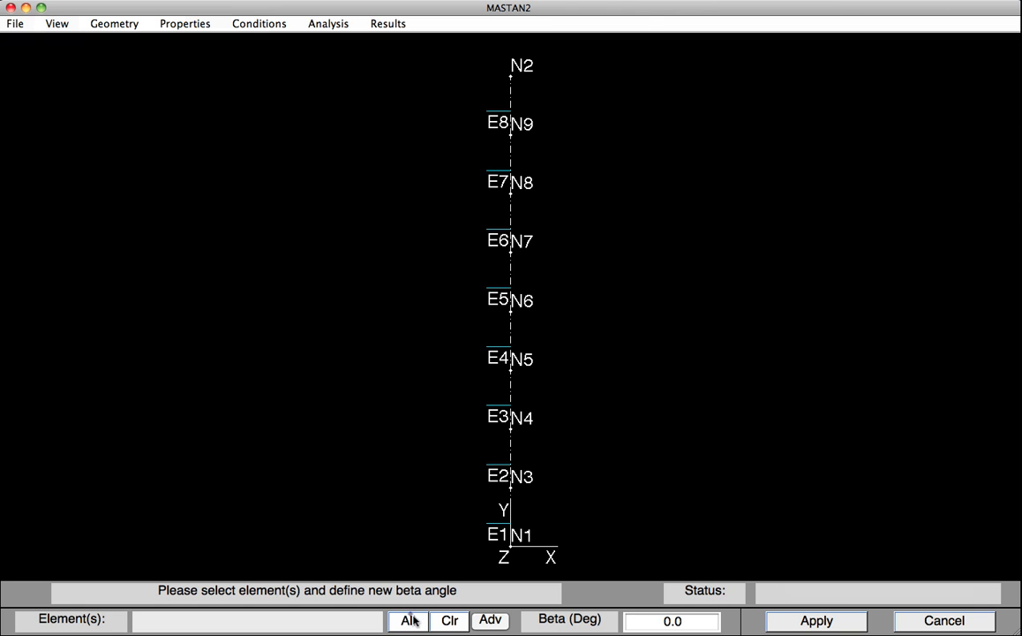
{"action": "left_click", "coordinate": [406, 620]}
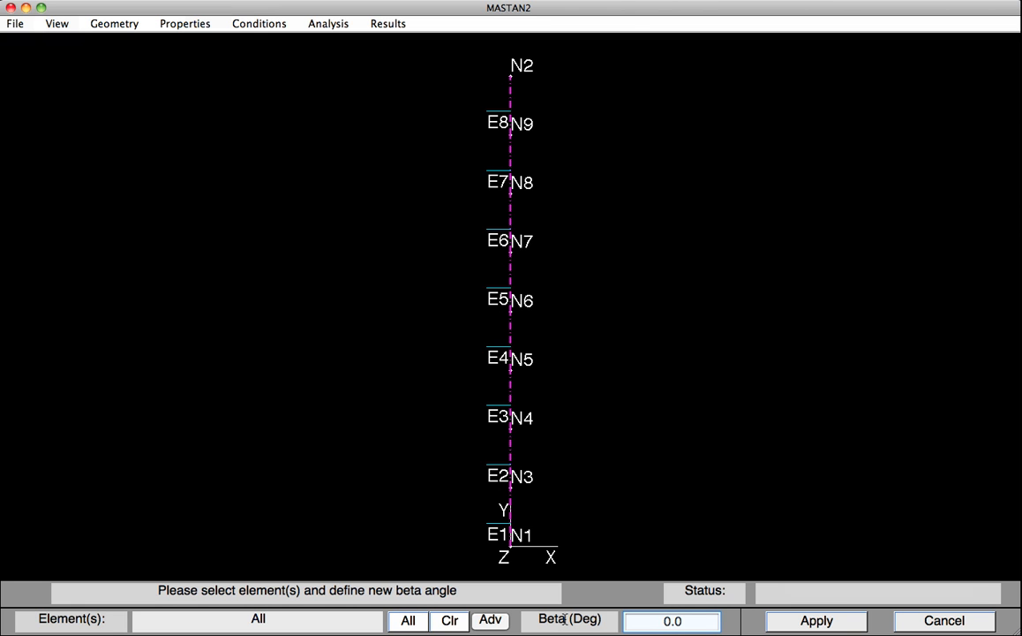
{"action": "left_click", "coordinate": [671, 621]}
{"action": "type", "text": "90"}
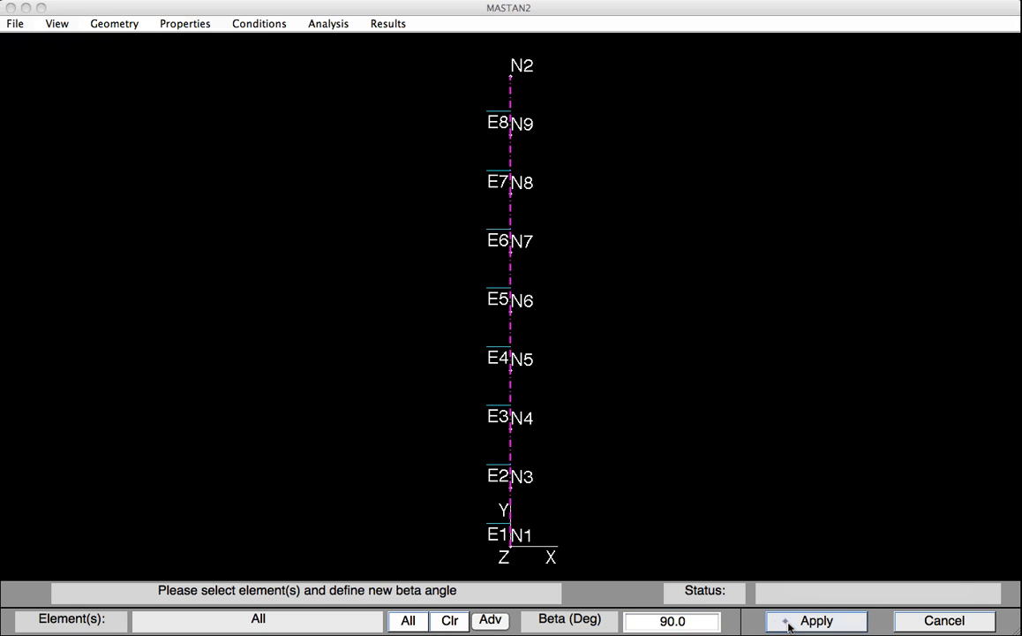
{"action": "left_click", "coordinate": [814, 620]}
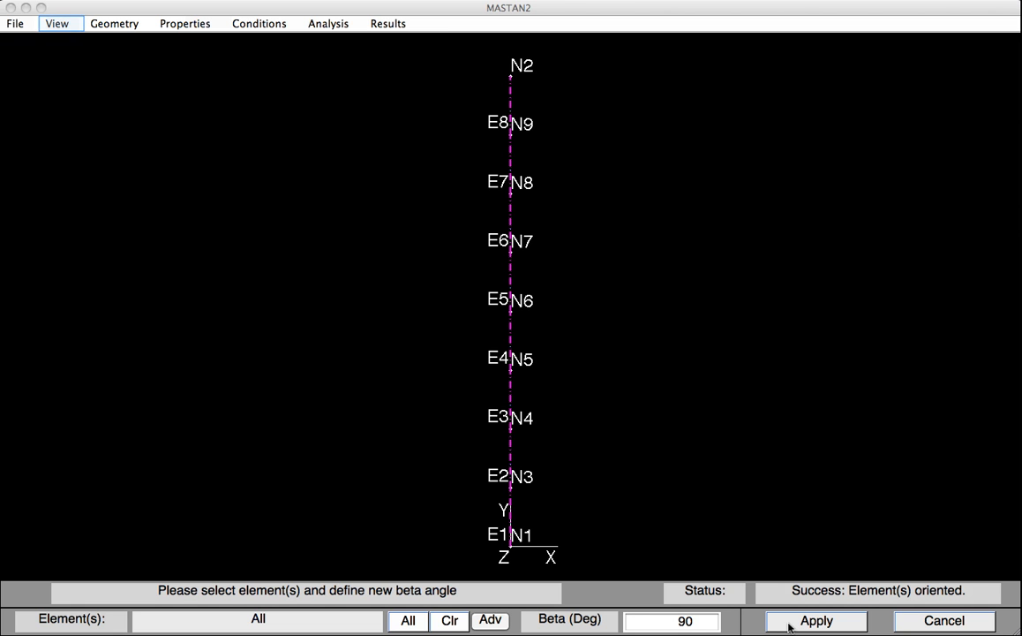
{"action": "mouse_move", "coordinate": [85, 197]}
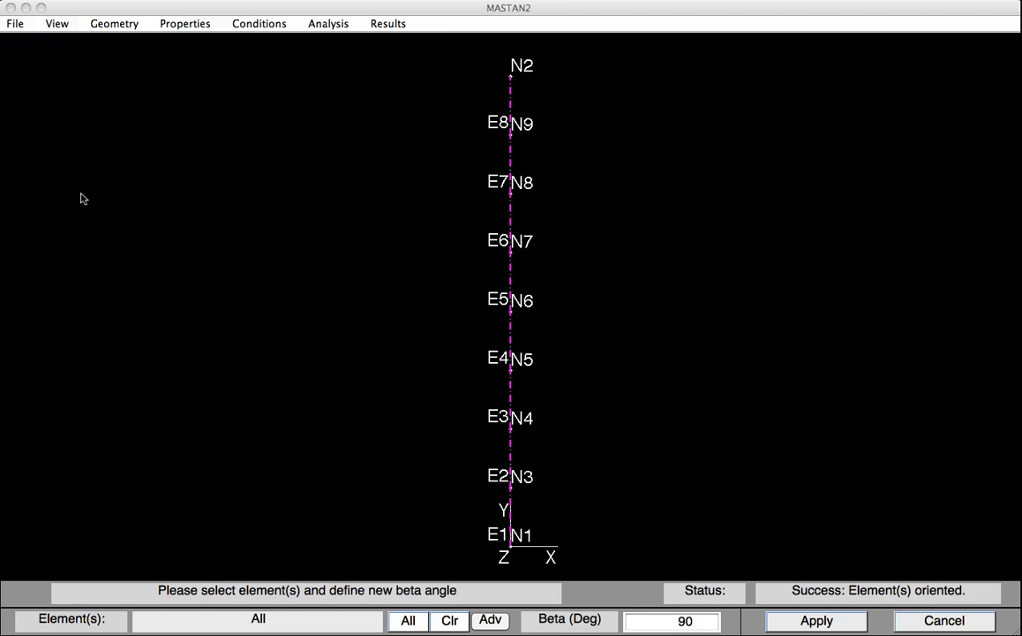
- Turn off the node number and element number labels, leaving only the magenta column line
{"action": "left_click", "coordinate": [56, 23]}
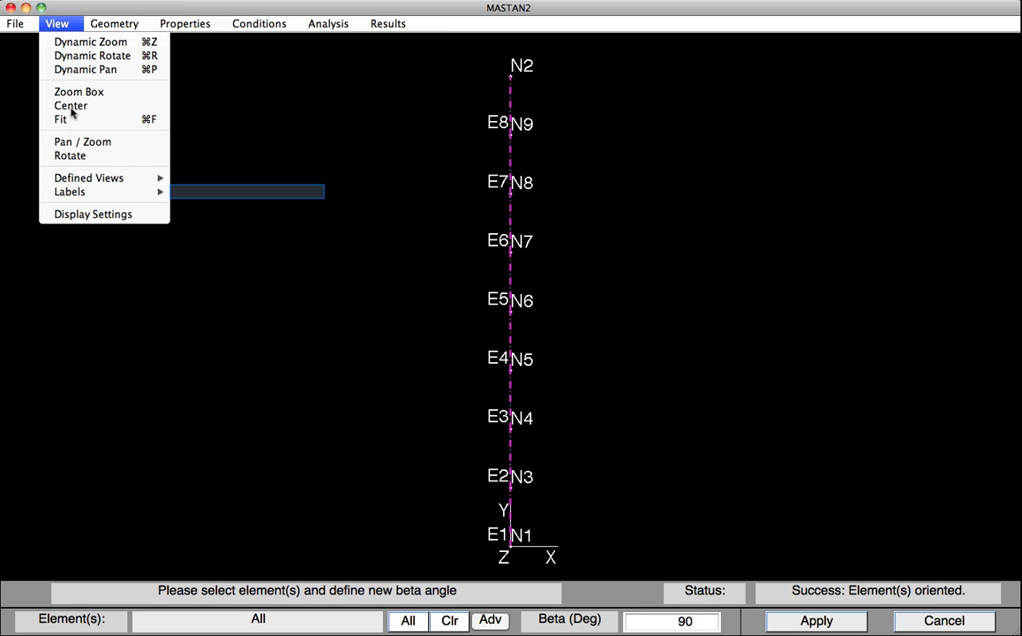
{"action": "left_click", "coordinate": [70, 191]}
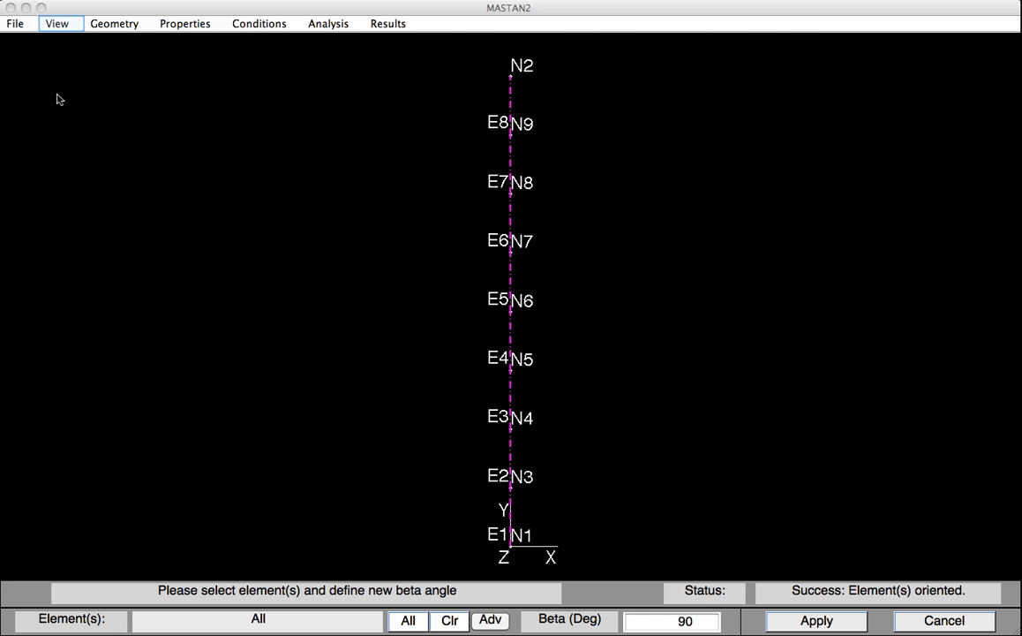
{"action": "left_click", "coordinate": [57, 23]}
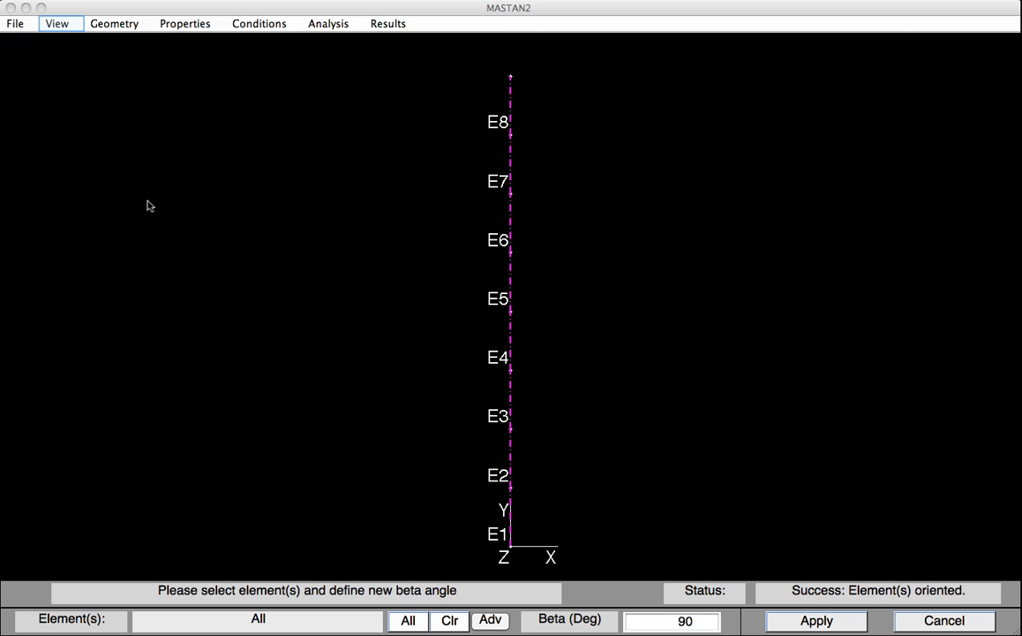
{"action": "left_click", "coordinate": [56, 23]}
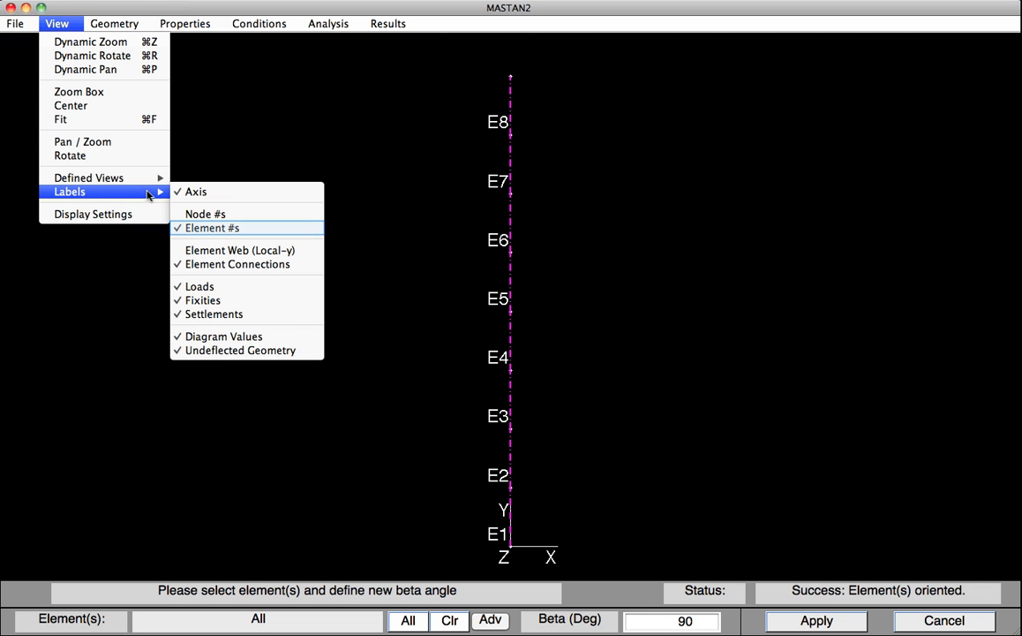
{"action": "left_click", "coordinate": [212, 228]}
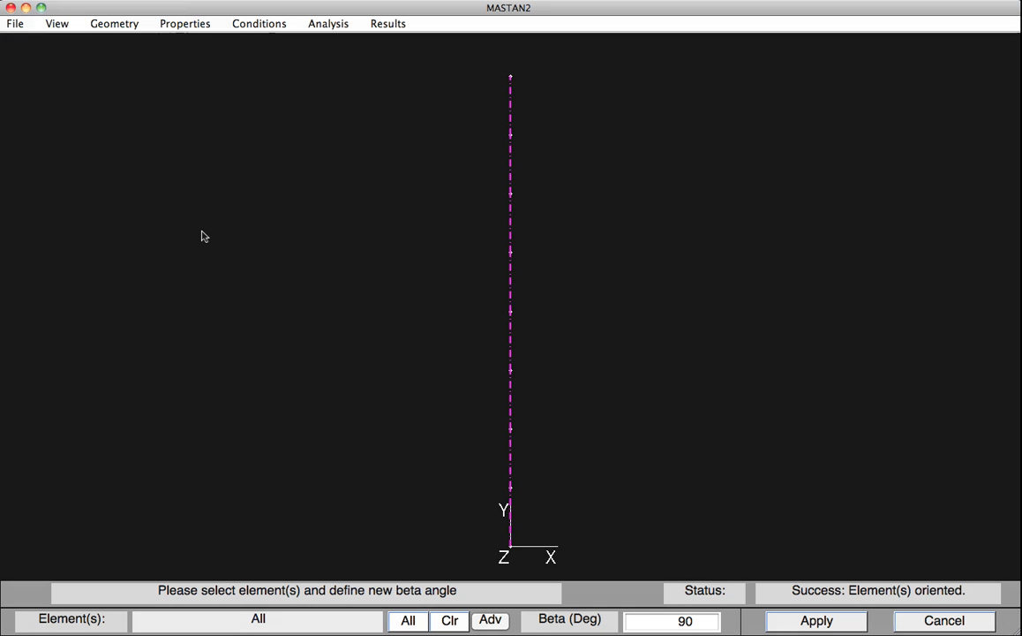